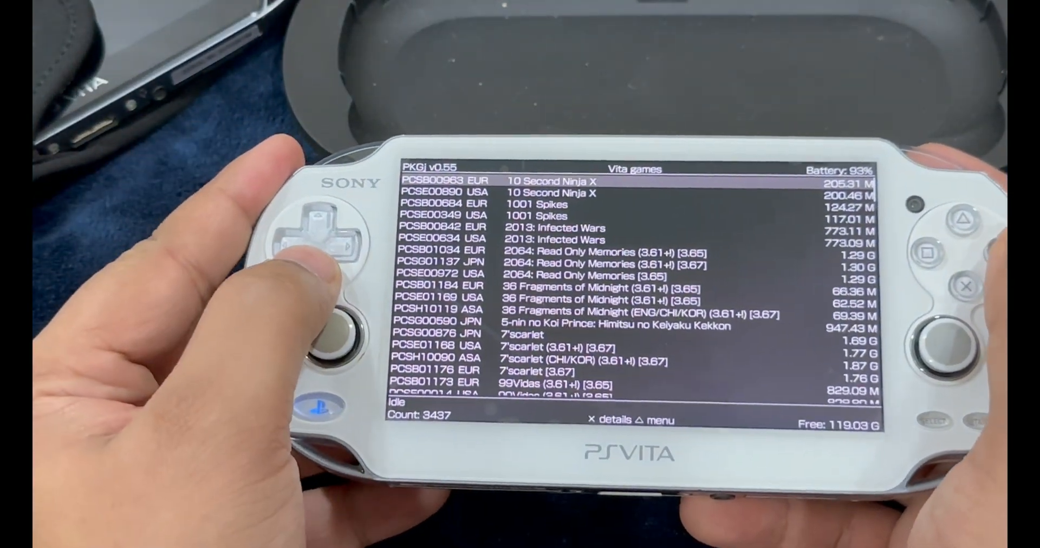
- Move down the PKGj Vita games list before switching the Vita to USB drive mode
{"action": "key", "text": "Down"}
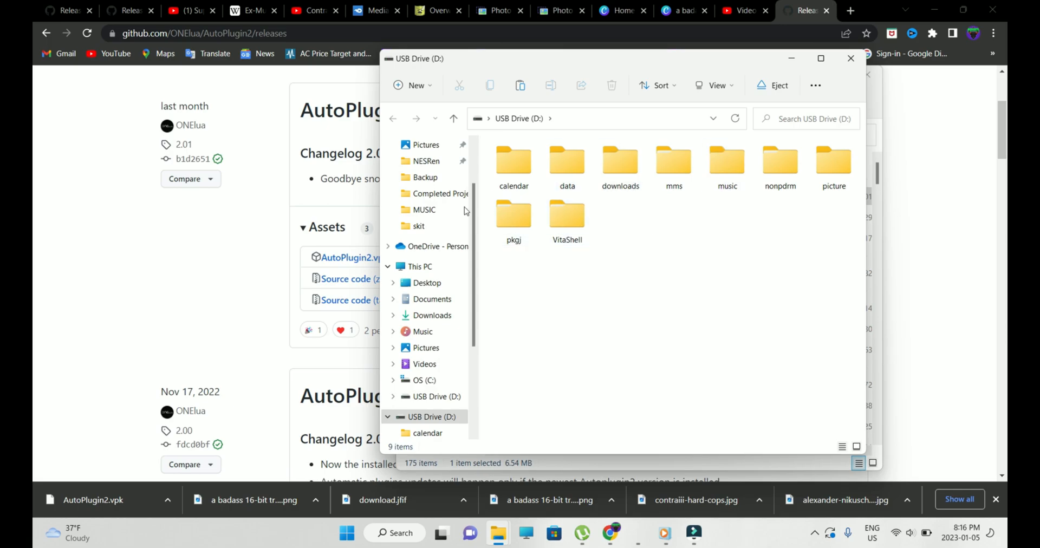
- Open the downloads folder on USB Drive (D:) to show AutoPlugin2.vpk
{"action": "double_click", "coordinate": [620, 160]}
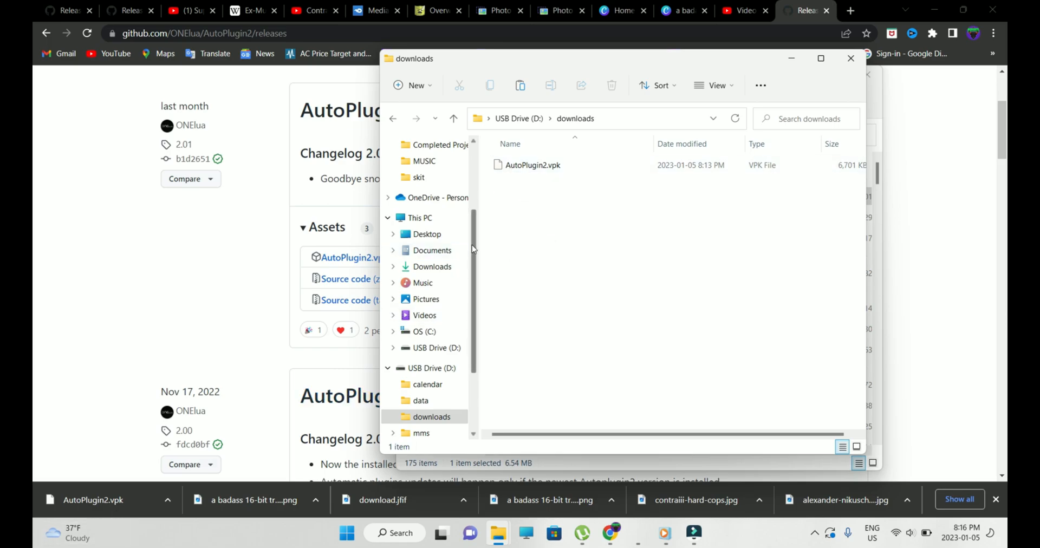
{"action": "mouse_move", "coordinate": [504, 179]}
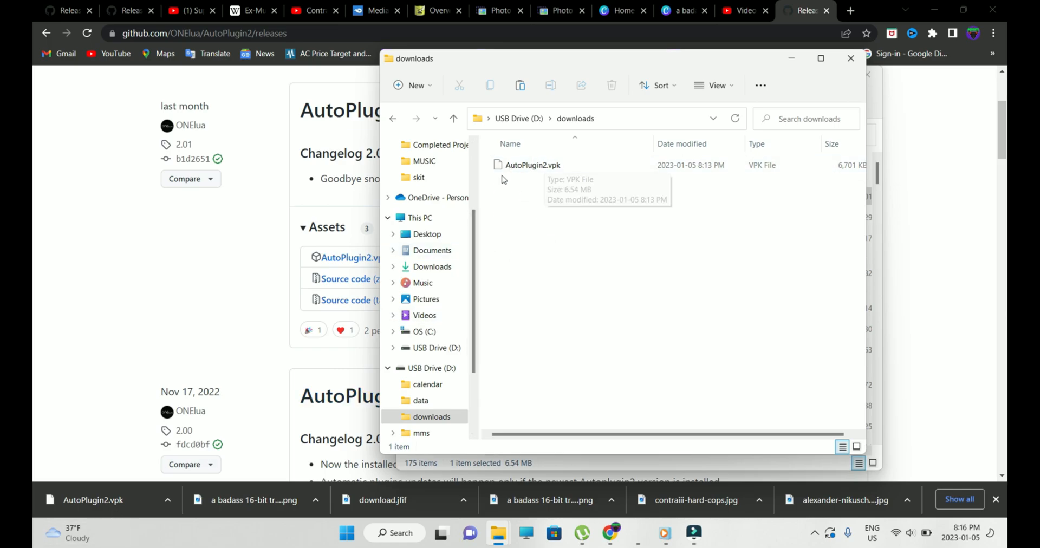
{"action": "mouse_move", "coordinate": [569, 179]}
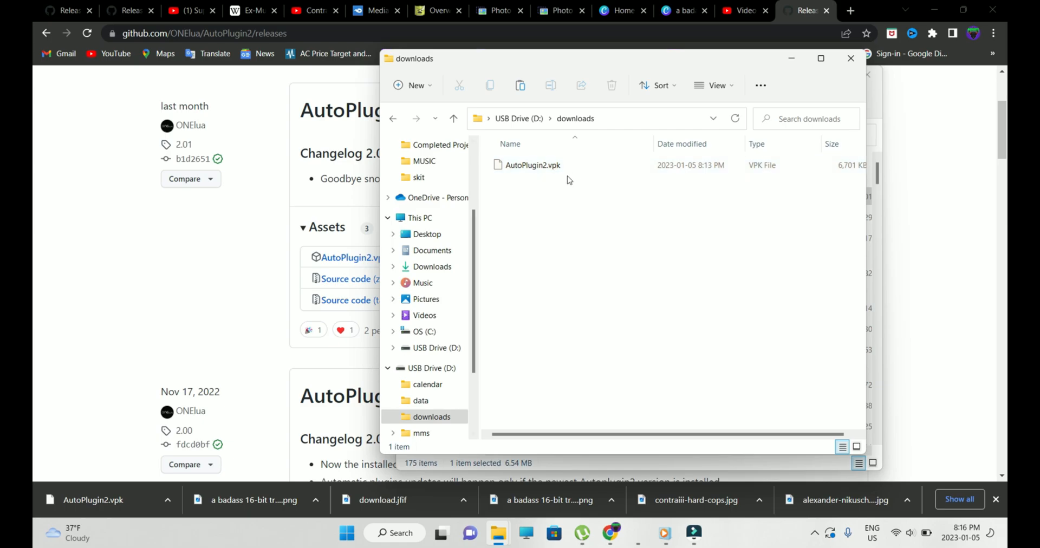